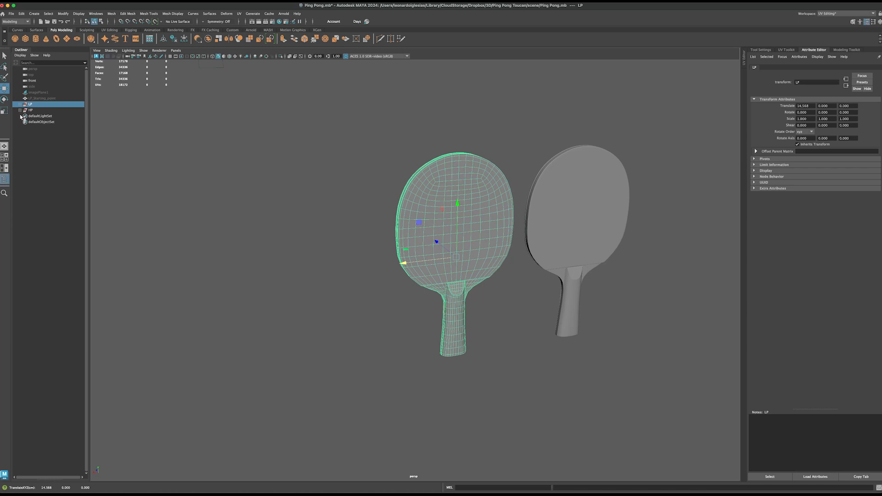
Select the low-poly paddle model and start tracing its outline over the reference photo.
{"action": "left_click", "coordinate": [41, 99]}
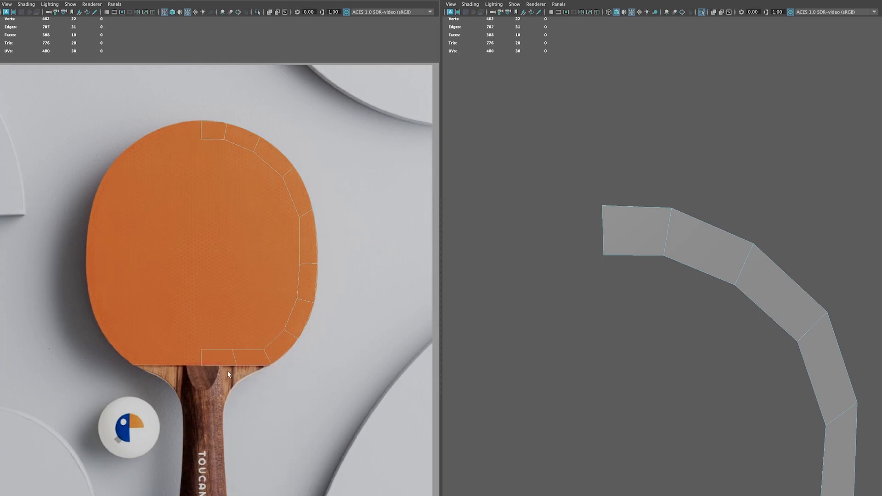
{"action": "left_click", "coordinate": [214, 144]}
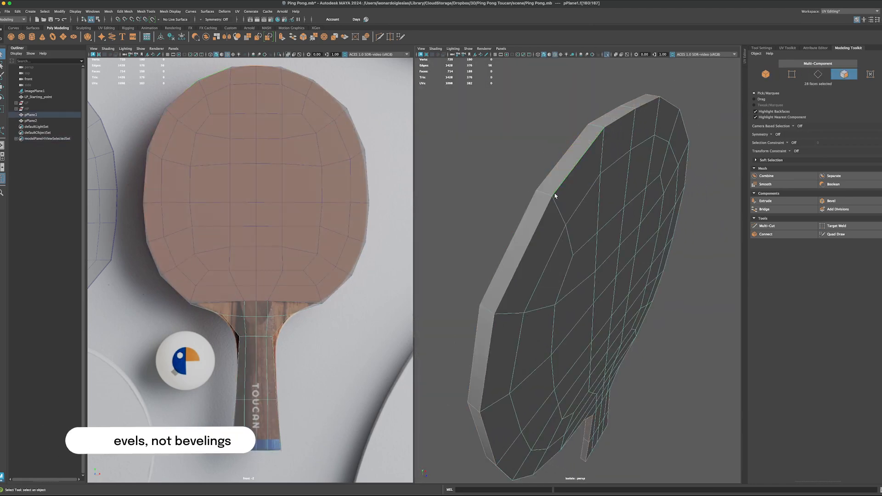
Select the faces along the blade's edge for thickening.
{"action": "left_click", "coordinate": [831, 201]}
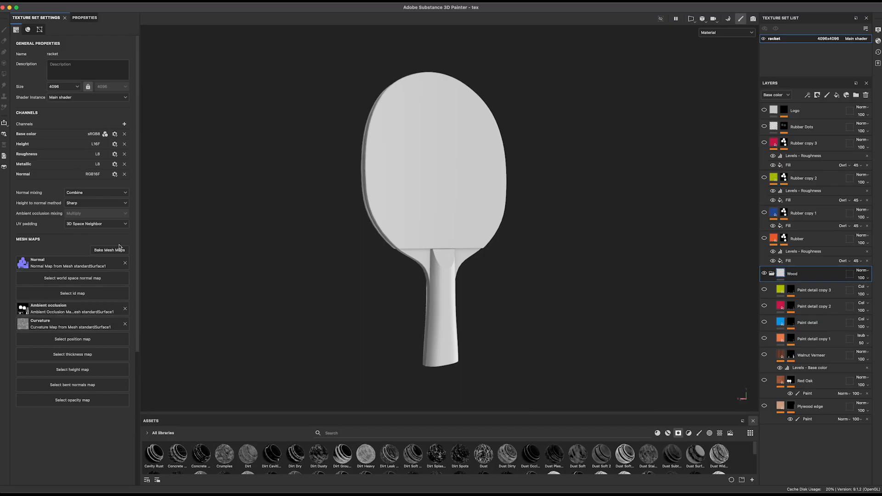
Review the Normal, Ambient occlusion and Curvature baker settings in Bake Mesh Maps.
{"action": "left_click", "coordinate": [110, 250]}
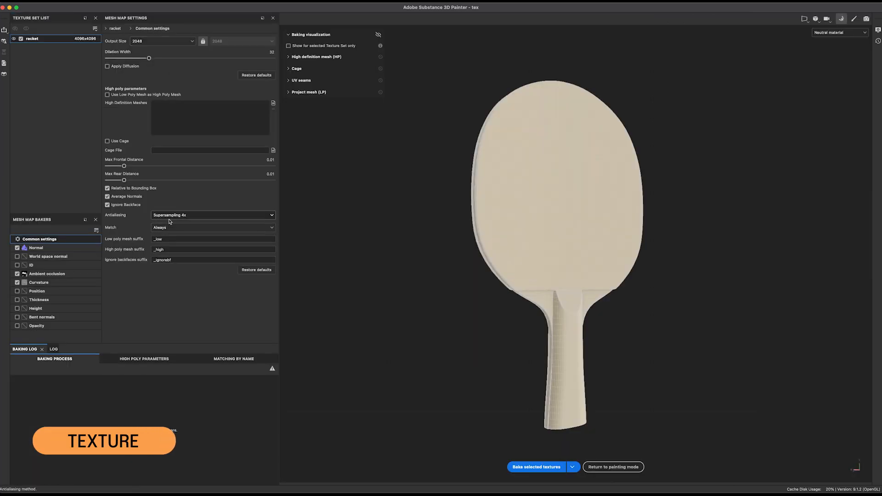
{"action": "left_click", "coordinate": [36, 247]}
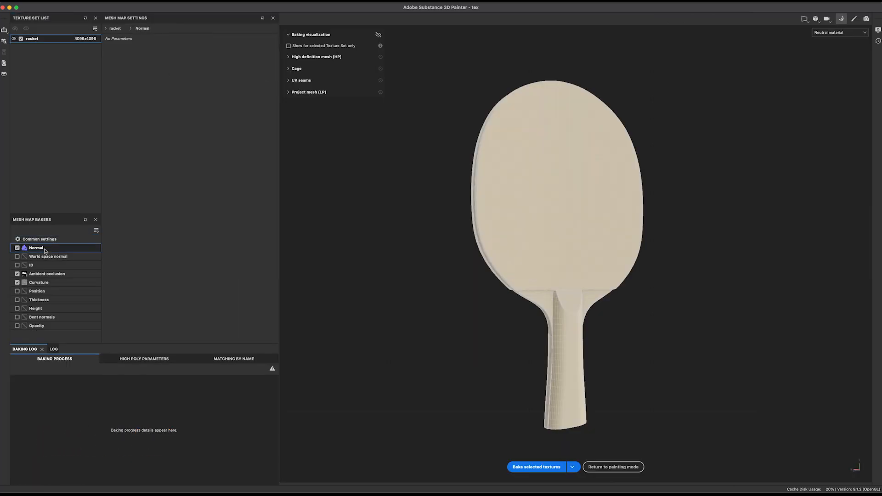
{"action": "left_click", "coordinate": [47, 274]}
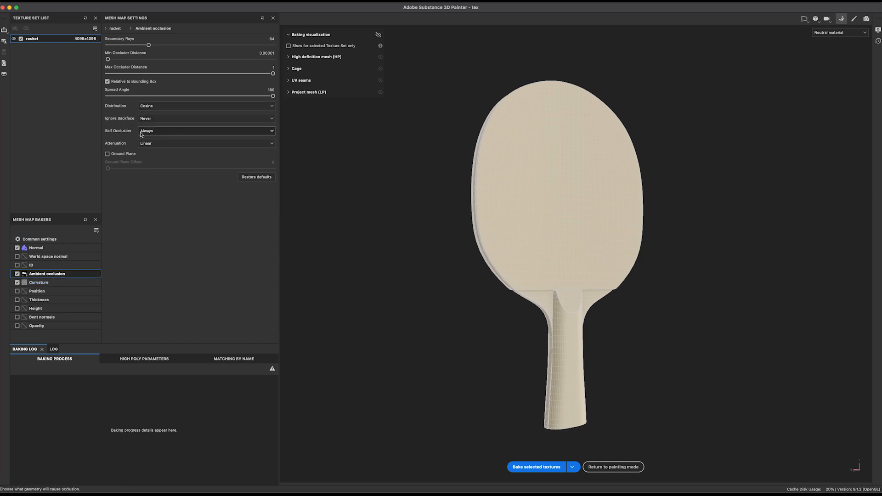
{"action": "left_click", "coordinate": [39, 282]}
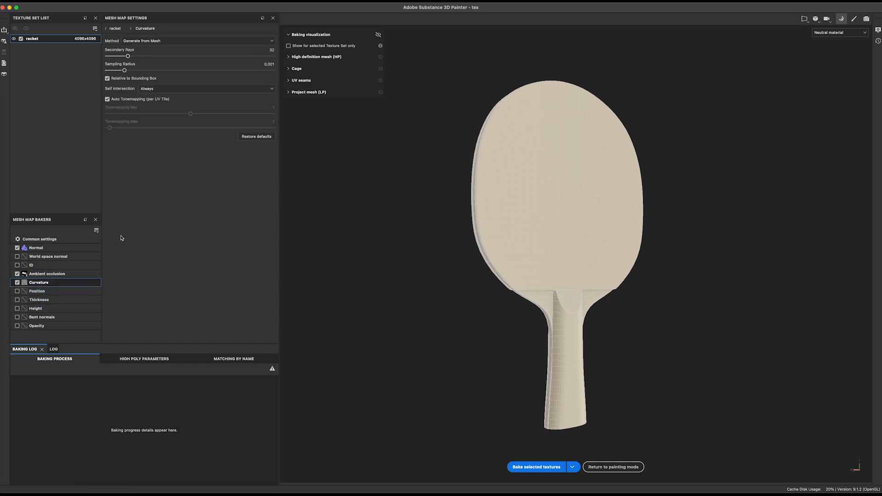
{"action": "left_click", "coordinate": [613, 467]}
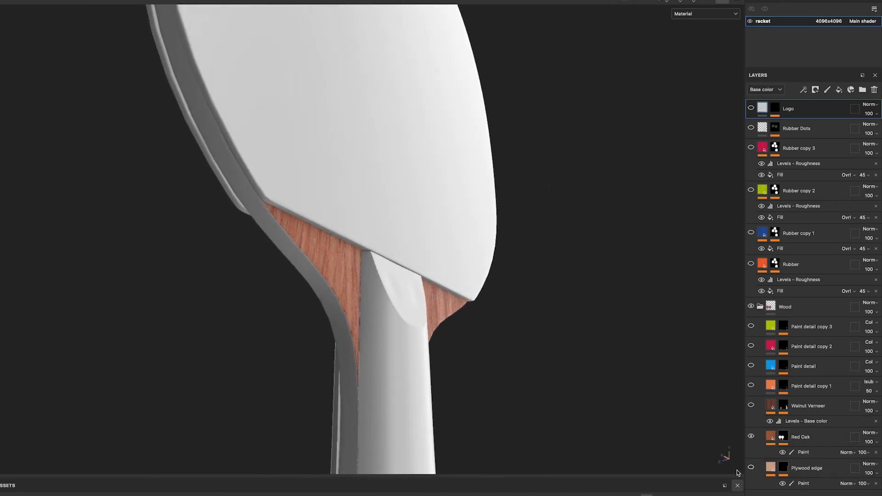
{"action": "mouse_move", "coordinate": [441, 323]}
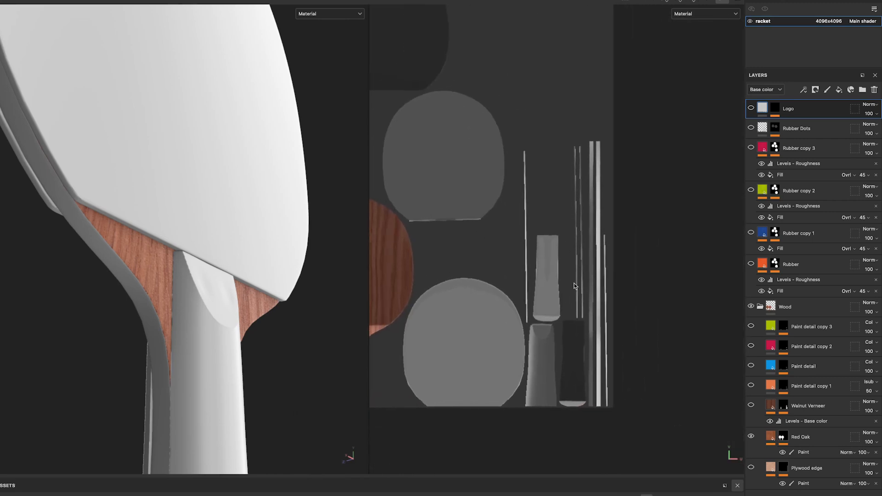
Inspect the wood veneer layers on the 2D/3D split texture layout.
{"action": "left_click", "coordinate": [749, 468]}
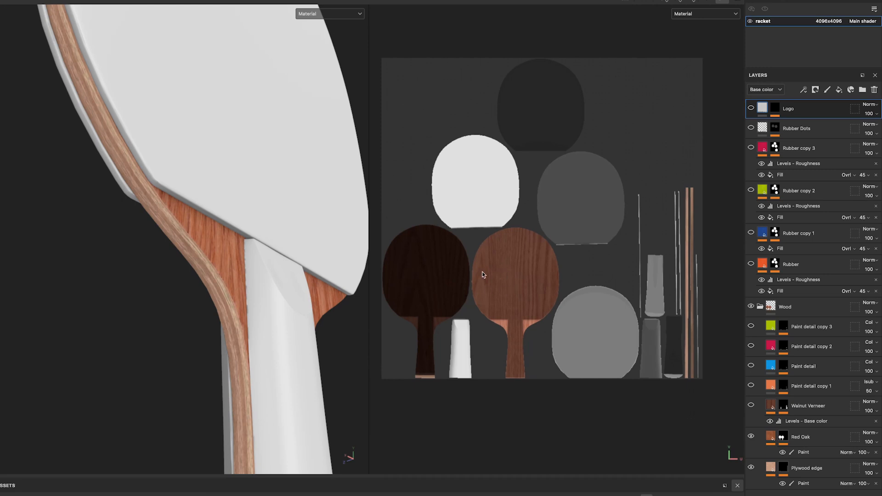
{"action": "mouse_move", "coordinate": [527, 259]}
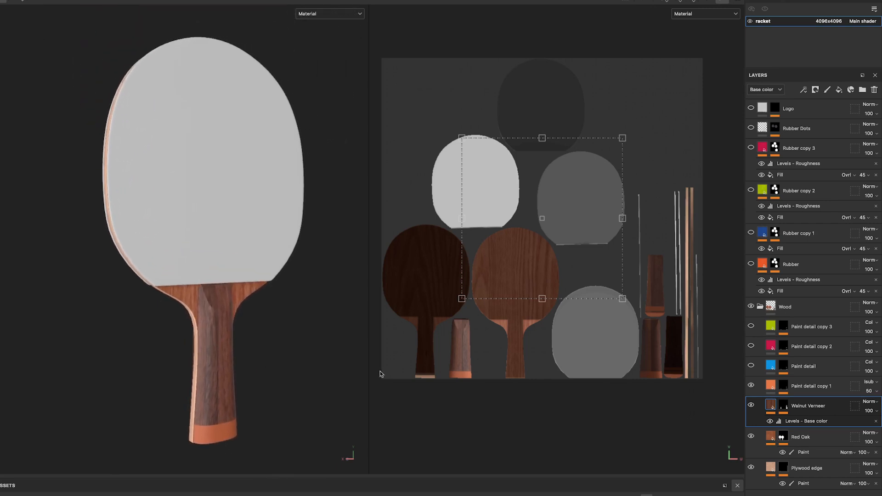
Compare blue and red handle bands, keep blue, and reveal the orange rubber.
{"action": "left_click", "coordinate": [750, 385]}
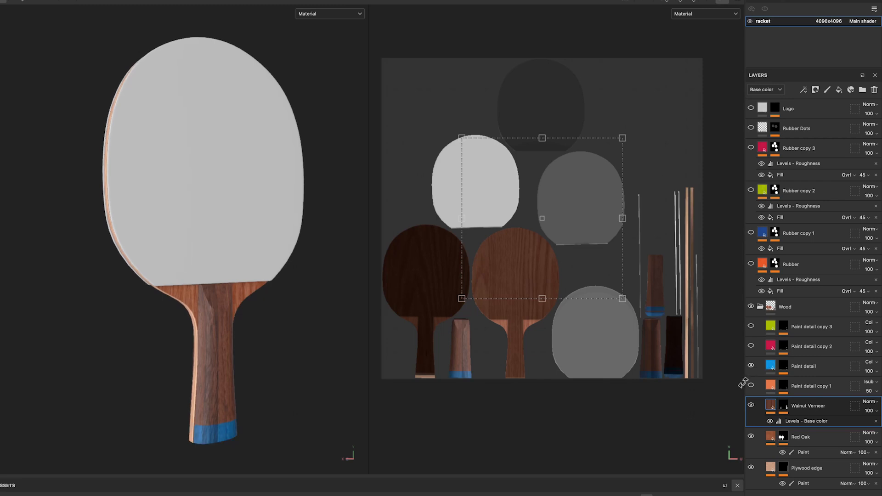
{"action": "left_click", "coordinate": [750, 347]}
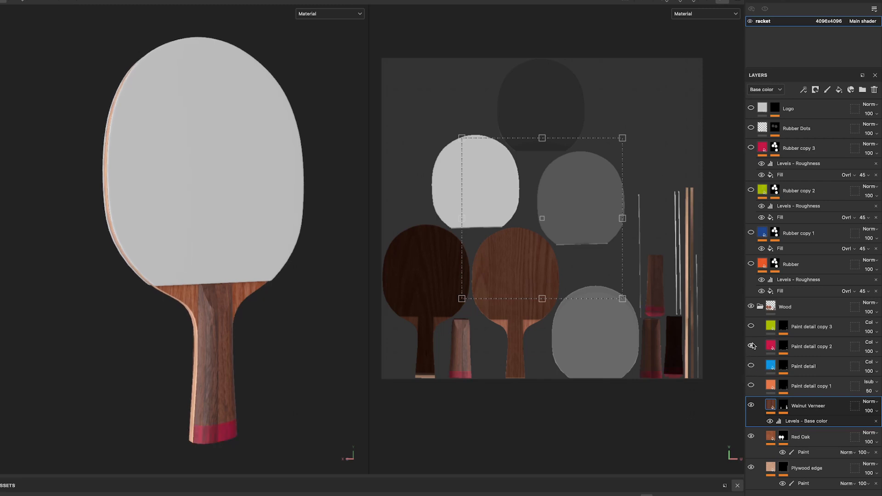
{"action": "left_click", "coordinate": [751, 347]}
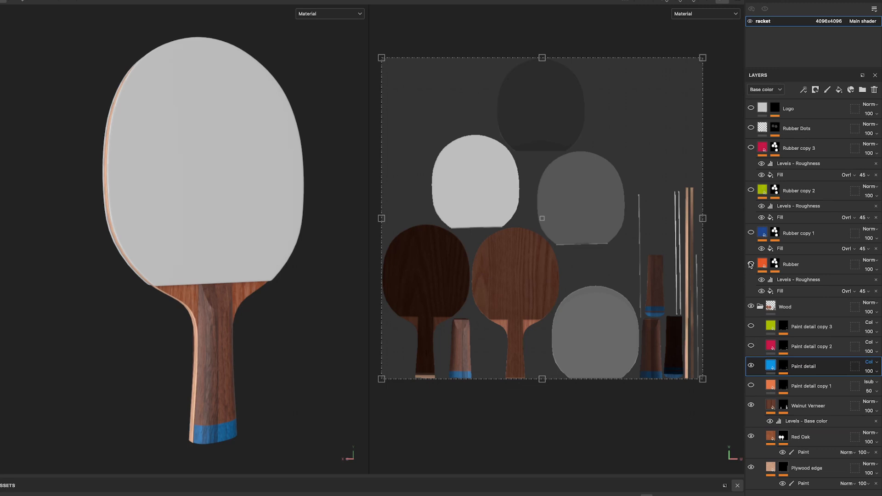
{"action": "left_click", "coordinate": [750, 264]}
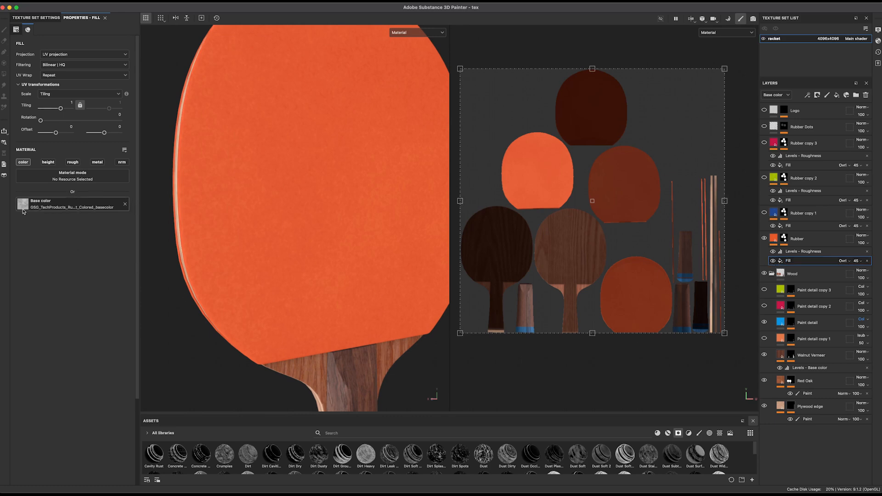
Add Grunge Concrete Dirty to the rubber fill and soften it with a Blur filter.
{"action": "type", "text": "grunge"}
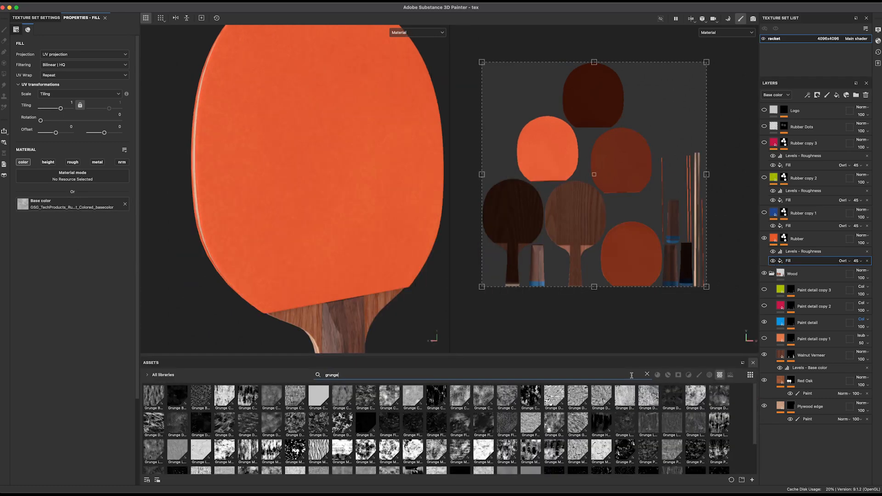
{"action": "mouse_move", "coordinate": [342, 397]}
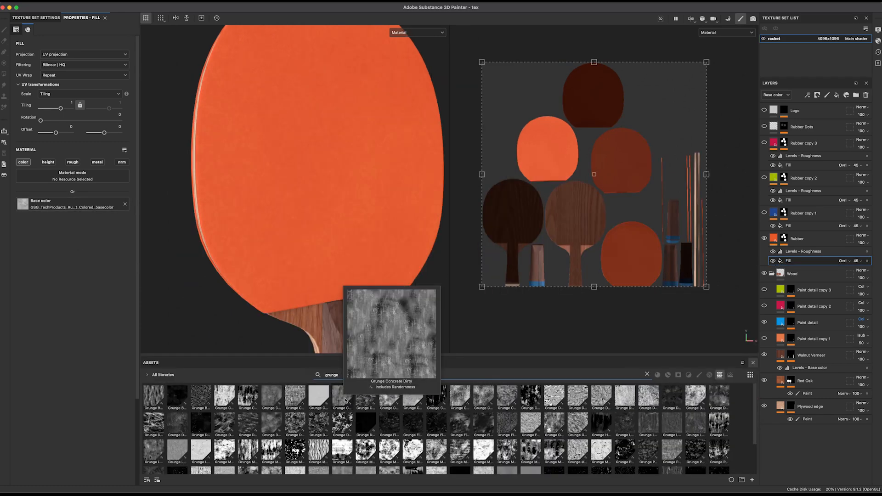
{"action": "double_click", "coordinate": [342, 395]}
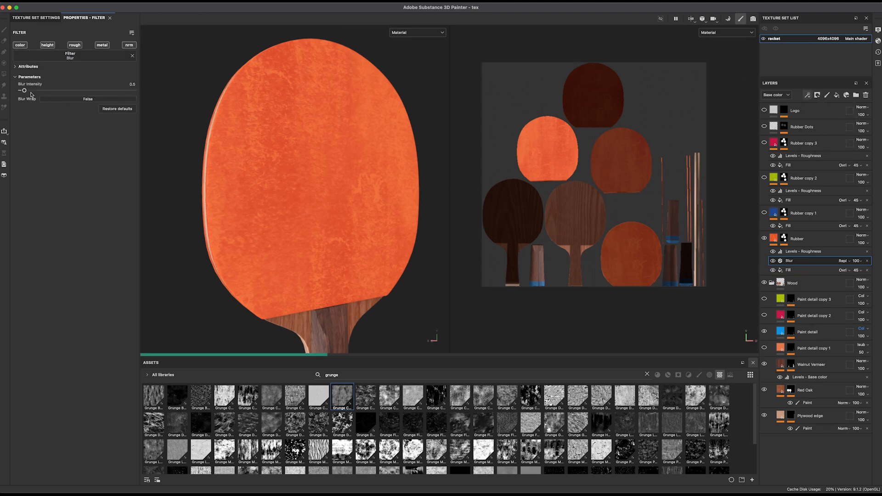
{"action": "left_click", "coordinate": [796, 270]}
{"action": "type", "text": "metallic"}
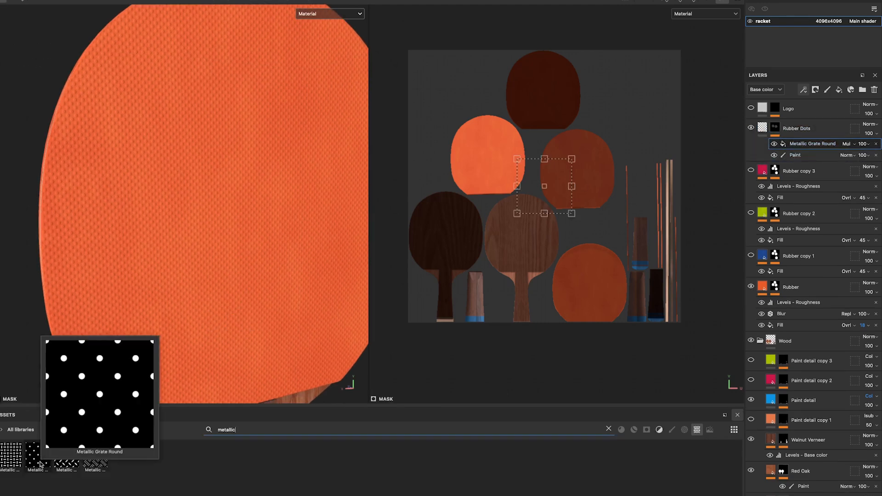
Apply the Metallic Grate Round pattern to the Rubber Dots layer mask.
{"action": "left_click", "coordinate": [37, 455]}
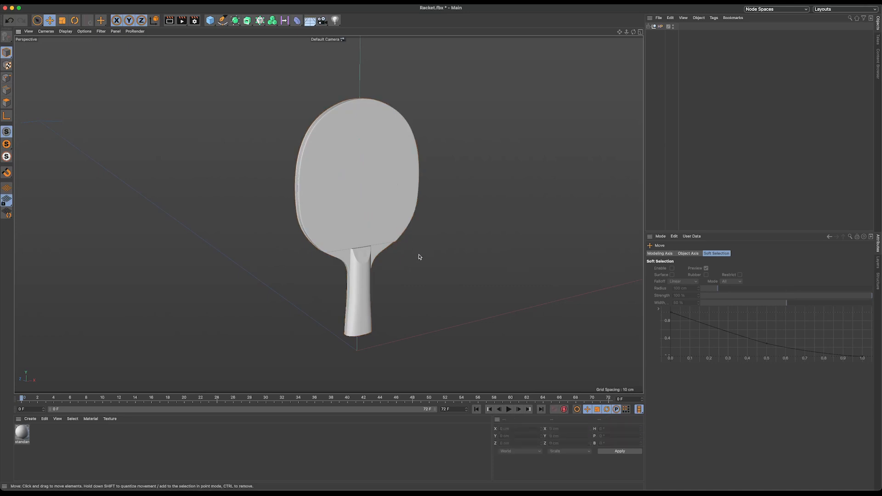
Add a Bend deformer under the RubberA object.
{"action": "left_click", "coordinate": [260, 20]}
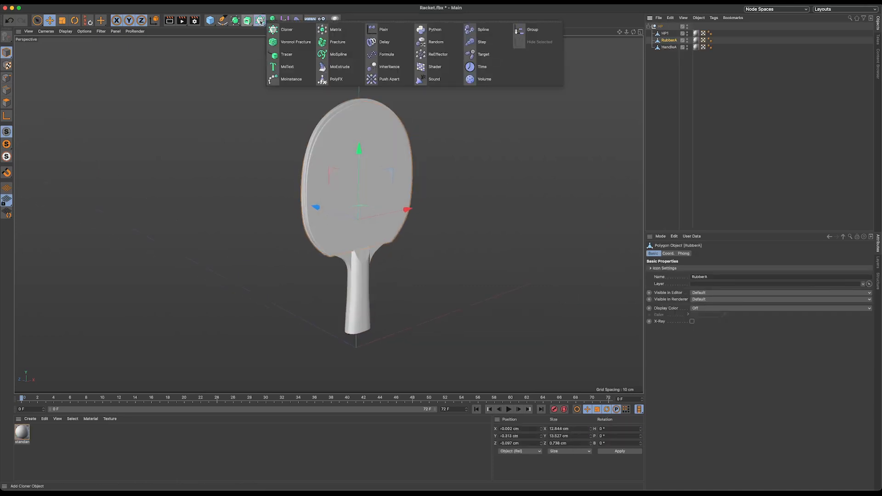
{"action": "left_click", "coordinate": [337, 41]}
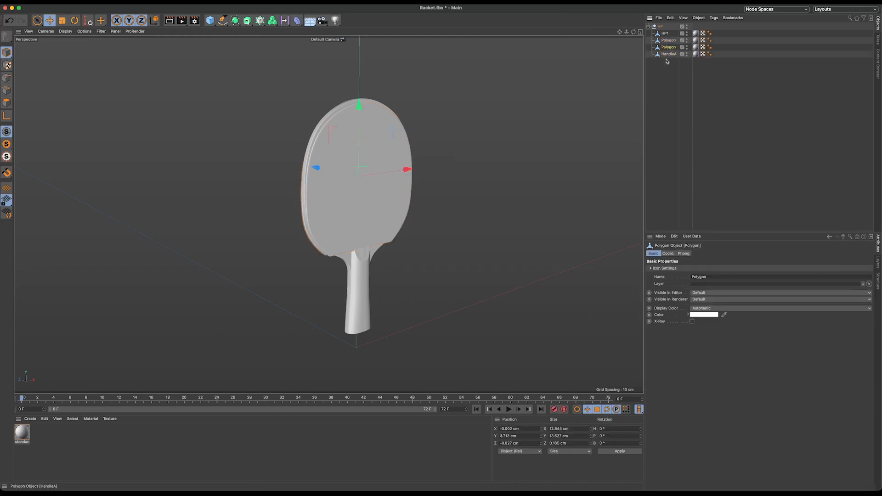
{"action": "left_click", "coordinate": [296, 20]}
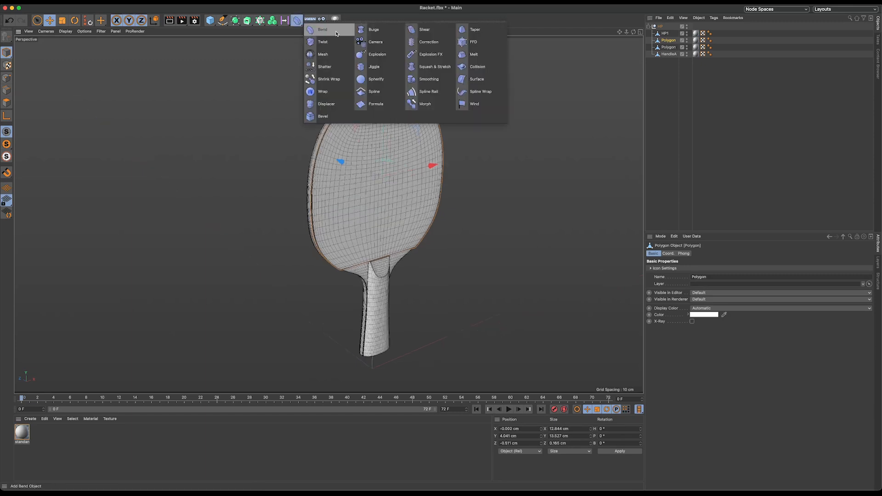
{"action": "left_click", "coordinate": [322, 29]}
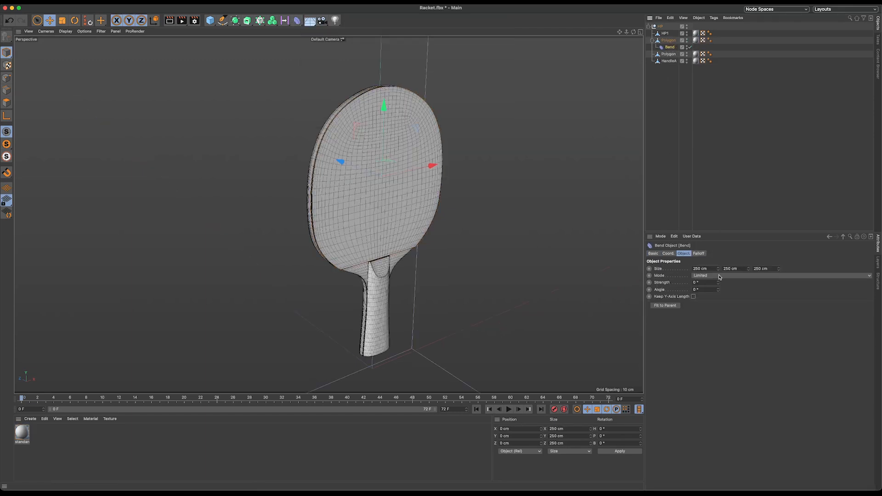
Scale and rotate the Bend so the rubber's upper edge curls off the blade.
{"action": "left_click", "coordinate": [664, 305]}
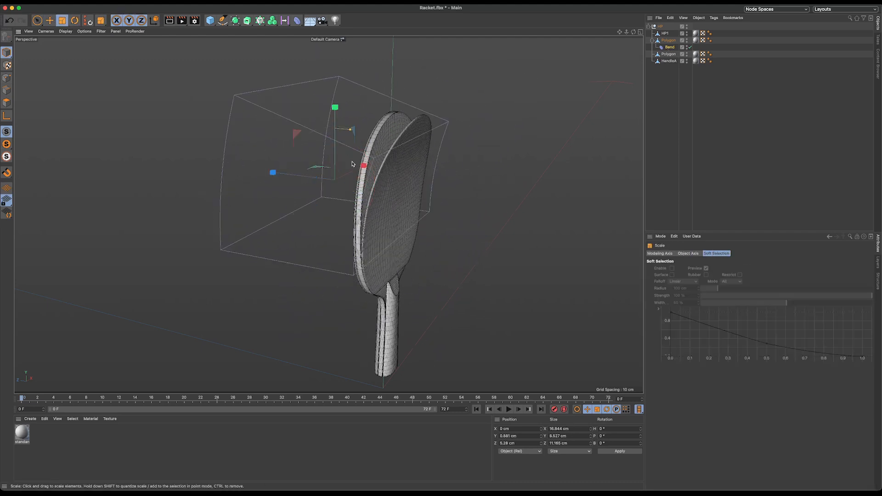
{"action": "left_click", "coordinate": [669, 47]}
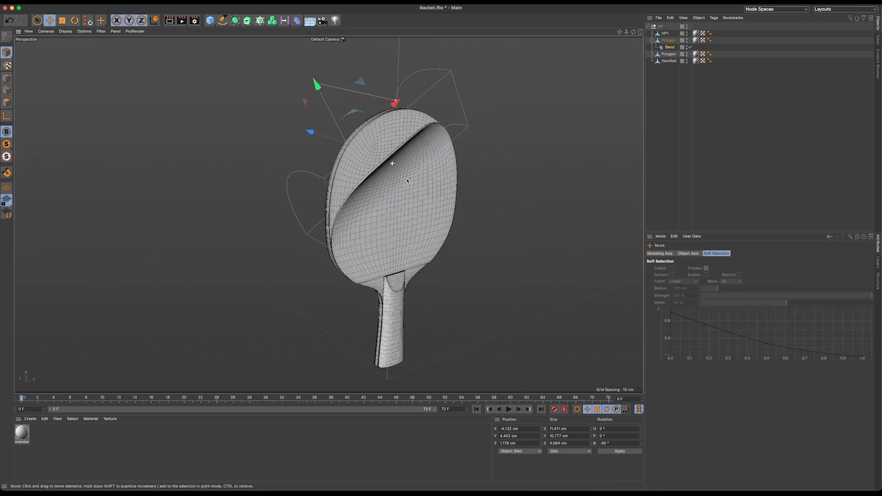
{"action": "left_click", "coordinate": [29, 419]}
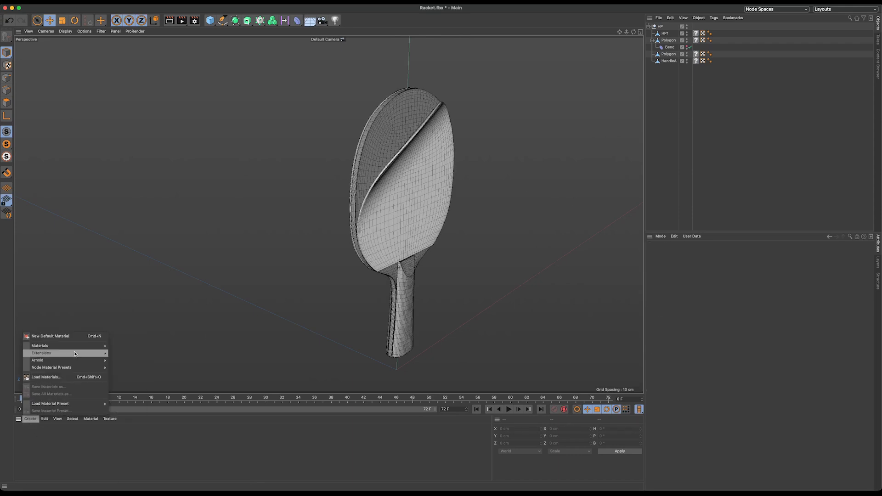
Create Arnold material Blue Bat and wire the blue image into Base Color.
{"action": "left_click", "coordinate": [50, 336]}
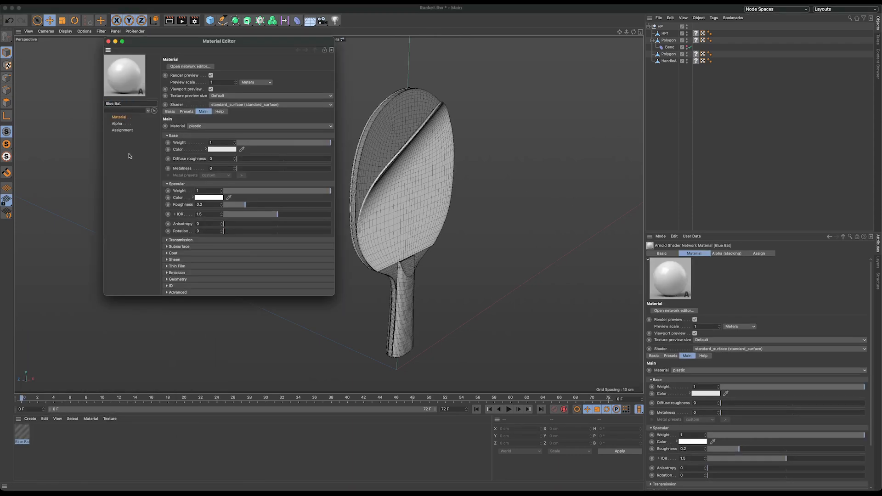
{"action": "left_click", "coordinate": [189, 66]}
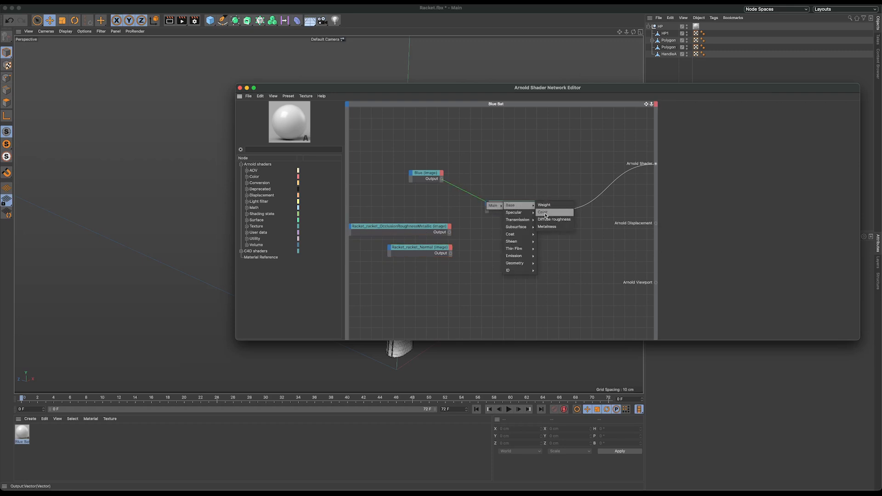
{"action": "left_click", "coordinate": [542, 212]}
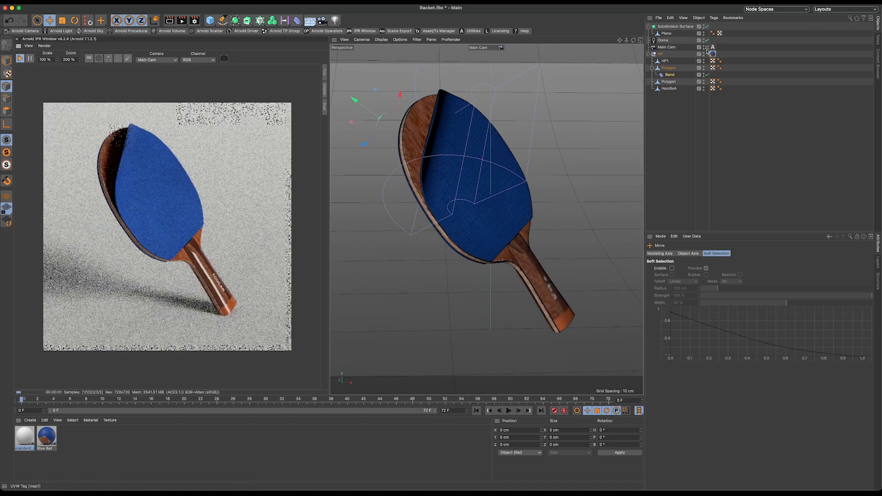
Adjust the Arnold Dome light and add a Quad light, looking through it to aim.
{"action": "left_click", "coordinate": [653, 54]}
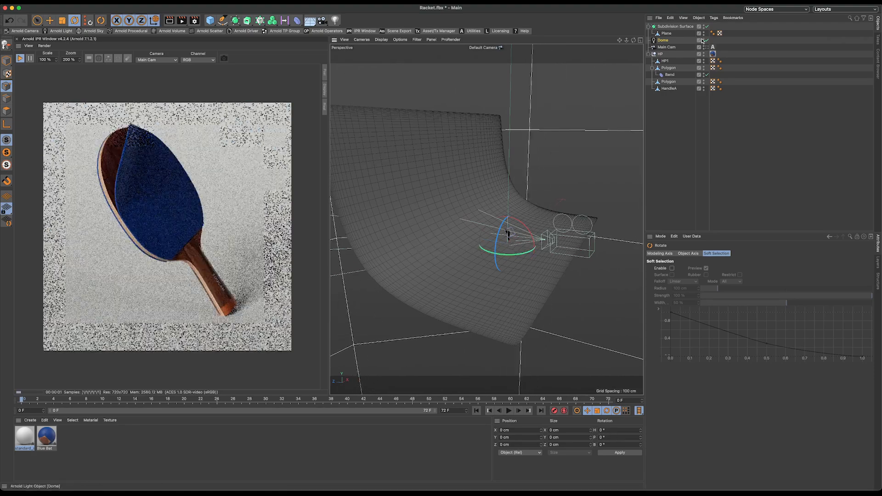
{"action": "left_click", "coordinate": [74, 21]}
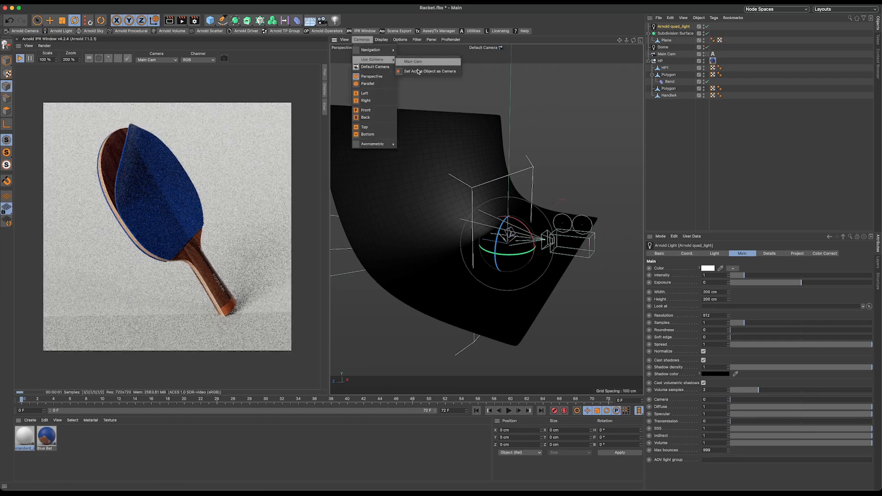
{"action": "left_click", "coordinate": [412, 61]}
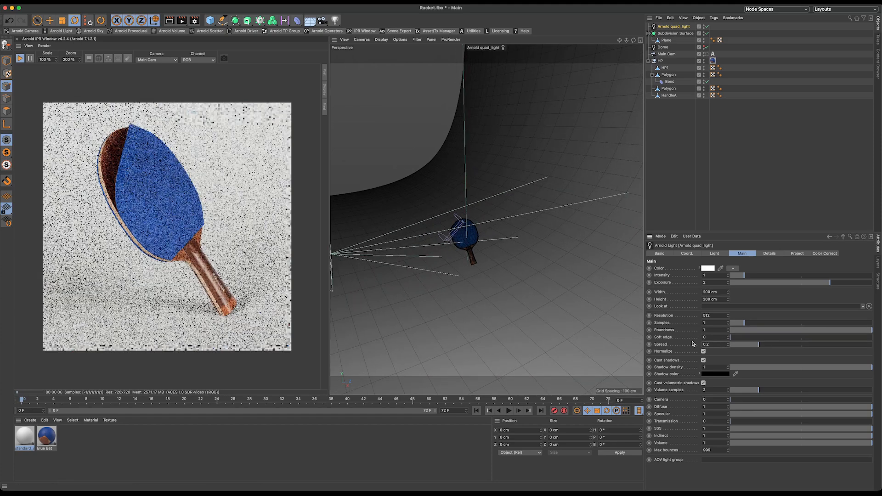
Aim the Key light via Set Active Object as Camera, then load the four-bat scene.
{"action": "left_click", "coordinate": [662, 47]}
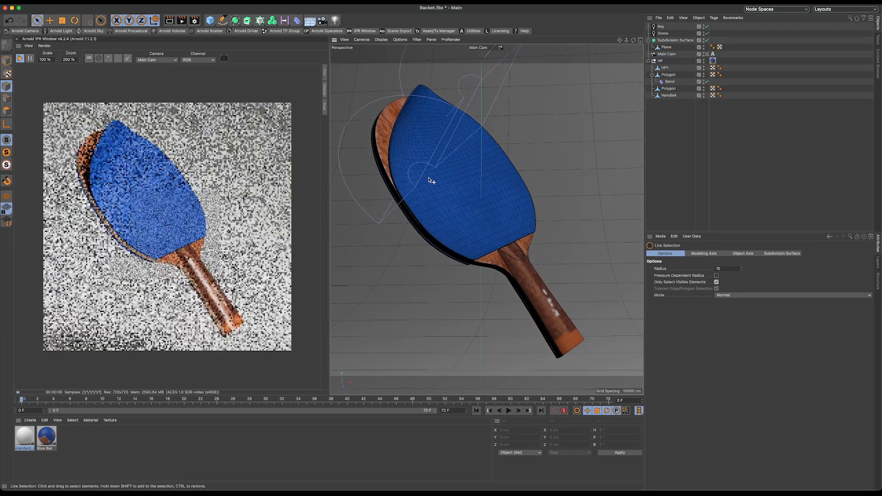
{"action": "left_click", "coordinate": [661, 26]}
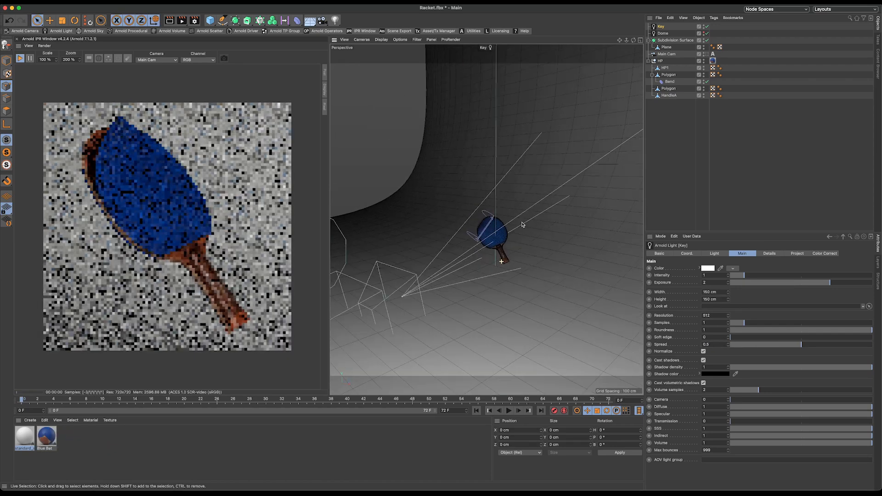
{"action": "left_click", "coordinate": [668, 54]}
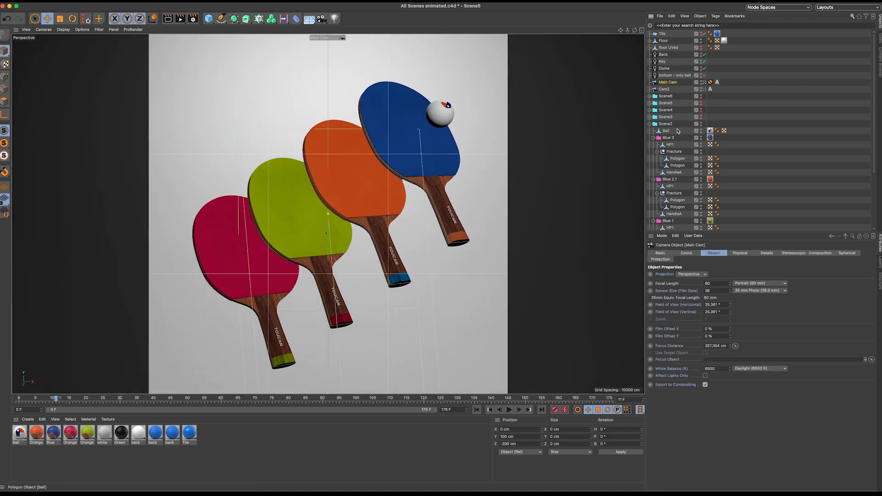
{"action": "mouse_move", "coordinate": [599, 145]}
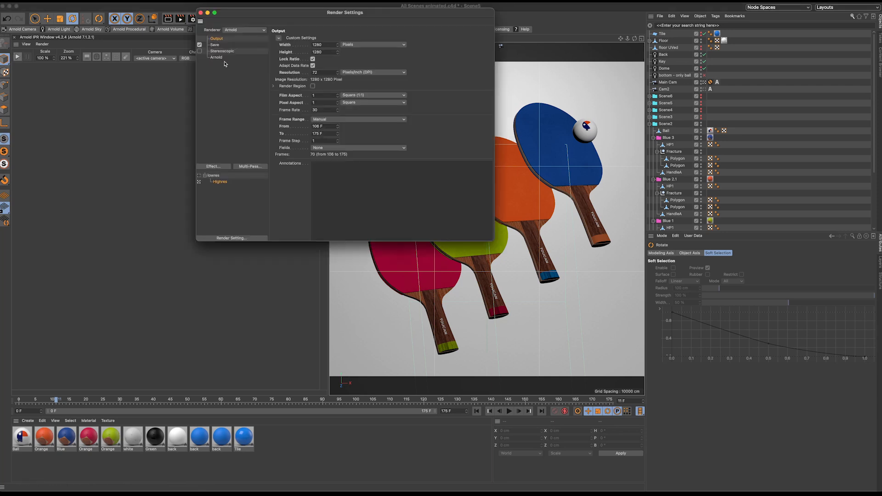
Close Render Settings, start the Arnold IPR render and bring up the Ball material's node network.
{"action": "left_click", "coordinate": [200, 12]}
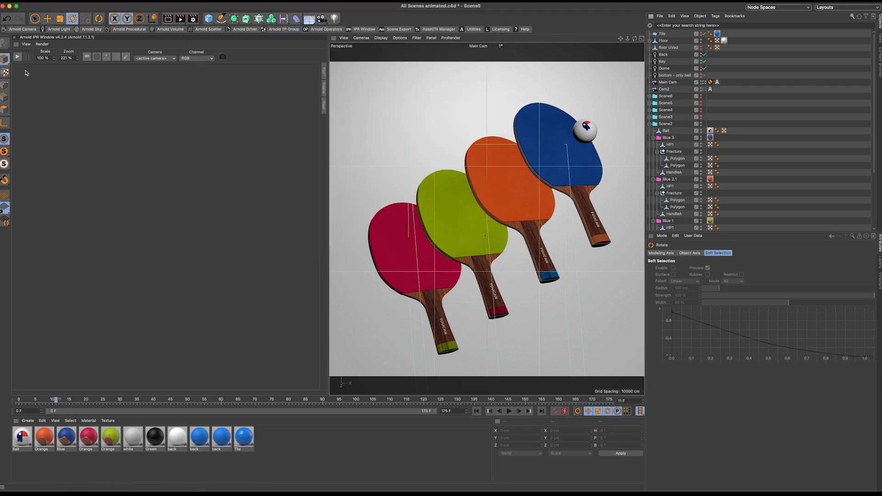
{"action": "left_click", "coordinate": [17, 56]}
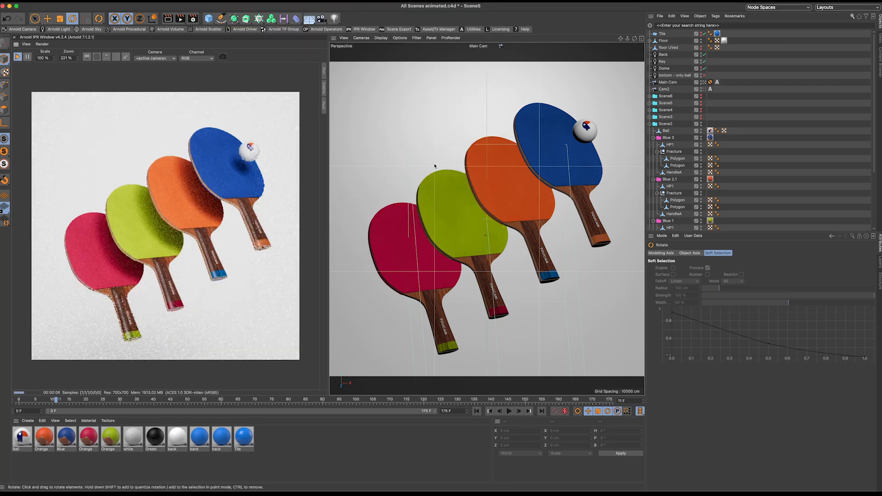
{"action": "double_click", "coordinate": [22, 435]}
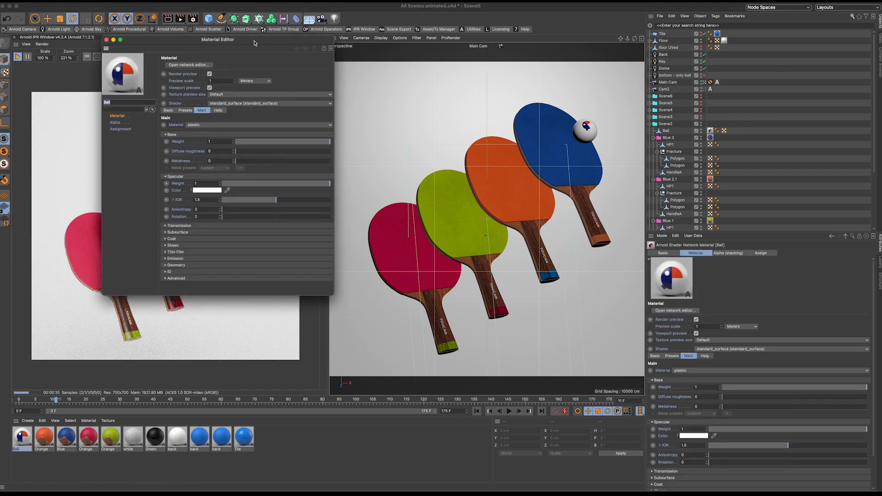
{"action": "left_click", "coordinate": [188, 64]}
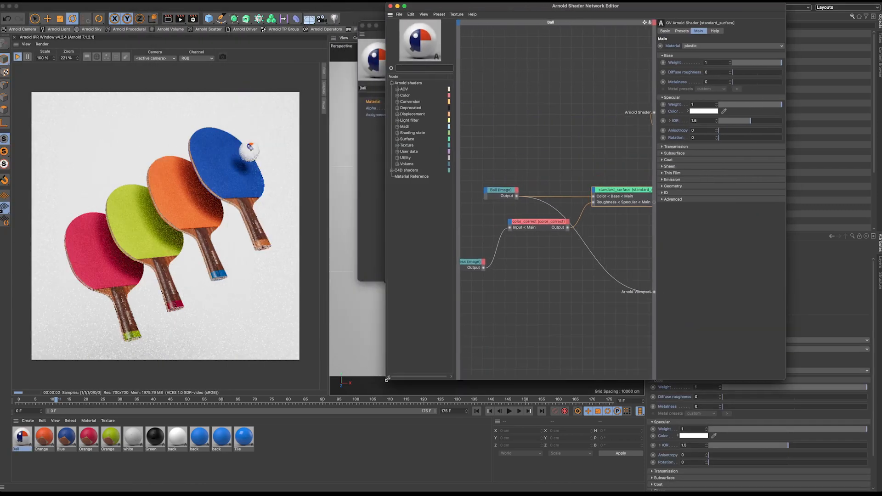
{"action": "left_click", "coordinate": [540, 222]}
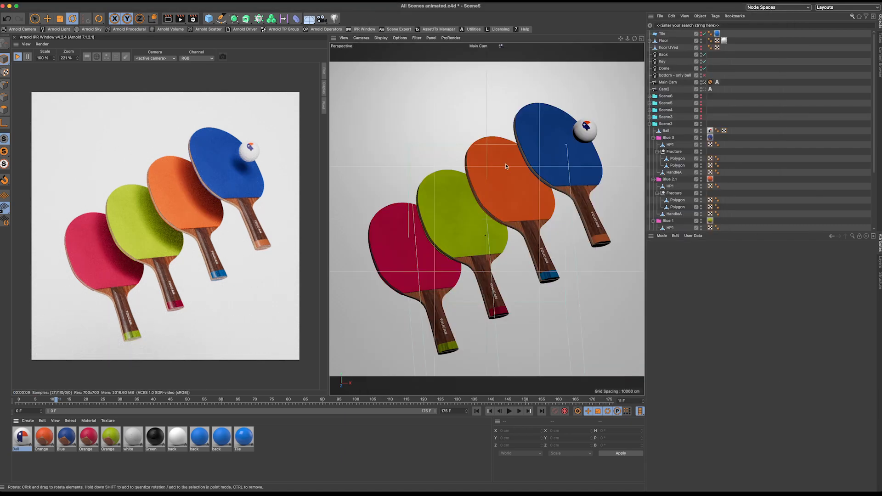
{"action": "left_click", "coordinate": [666, 110]}
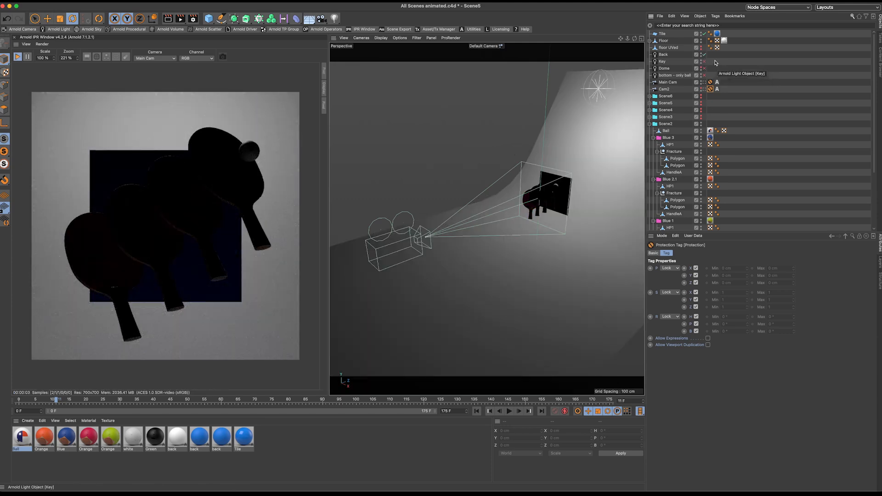
Select the Key light in the Object Manager to inspect its tag and placement.
{"action": "left_click", "coordinate": [703, 61]}
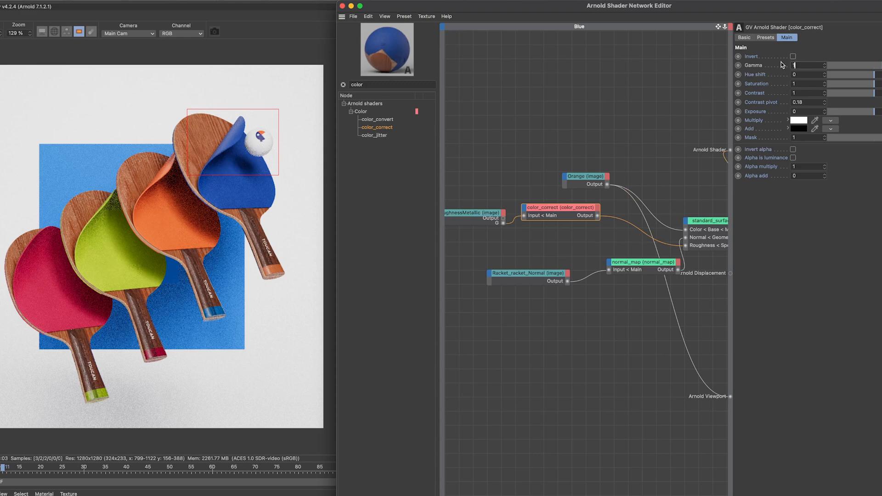
Set the Blue material's color_correct Gamma to 1.5 (after trying 1.3).
{"action": "type", "text": "1.3"}
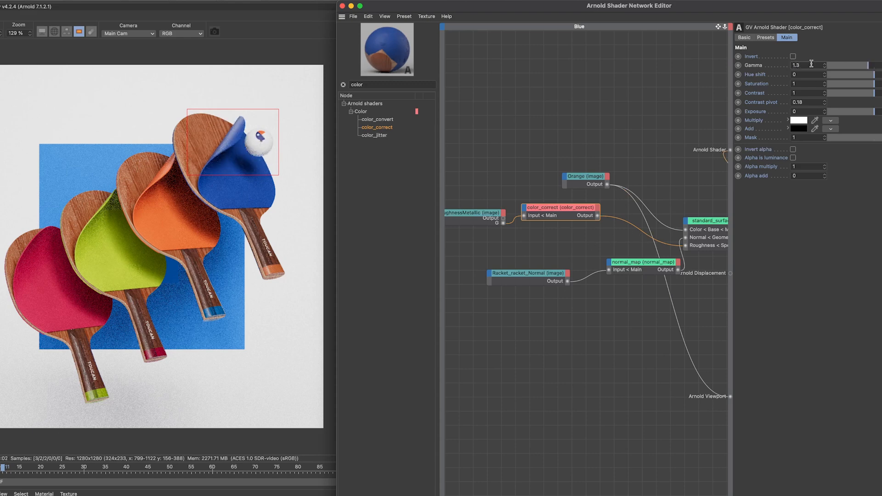
{"action": "type", "text": "1.5"}
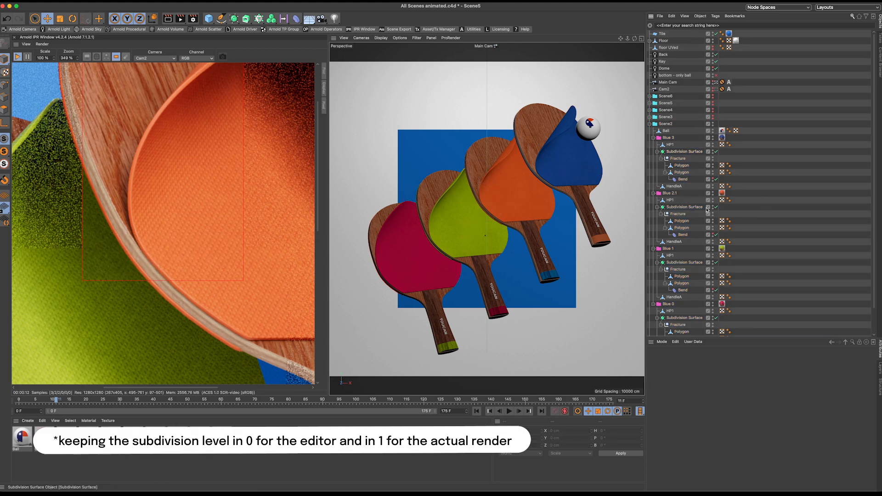
View the render snapshots in the Picture Viewer, switching between snapshot 001 and 000.
{"action": "left_click", "coordinate": [683, 207]}
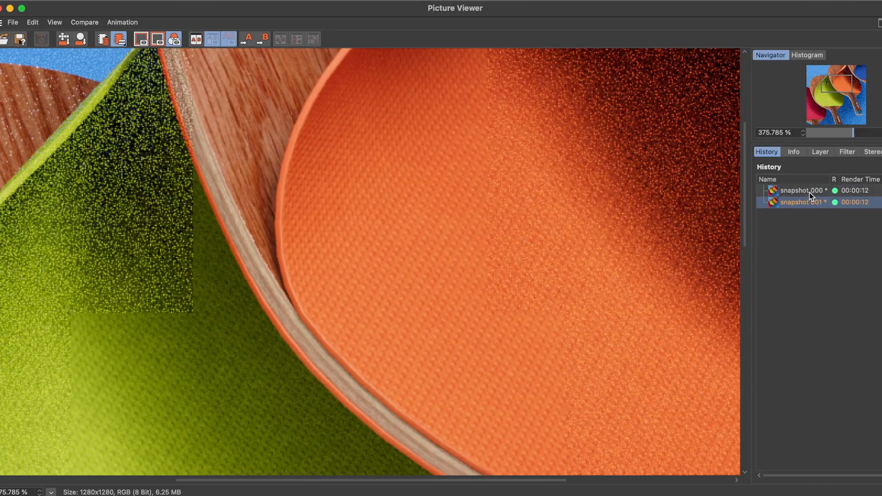
{"action": "left_click", "coordinate": [798, 190]}
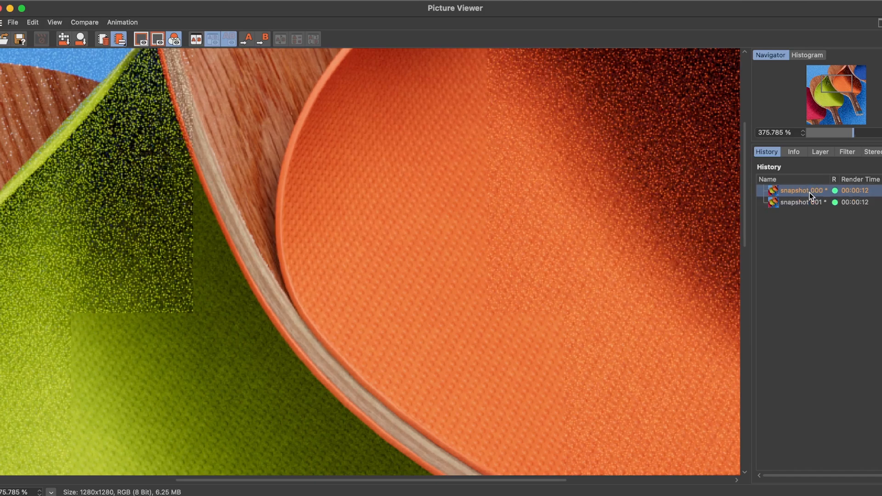